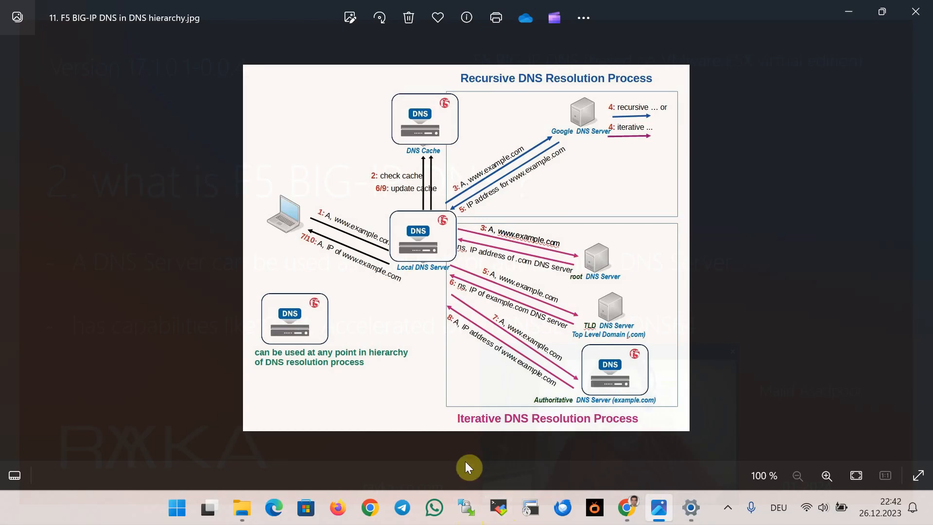
pyautogui.moveTo(432, 249)
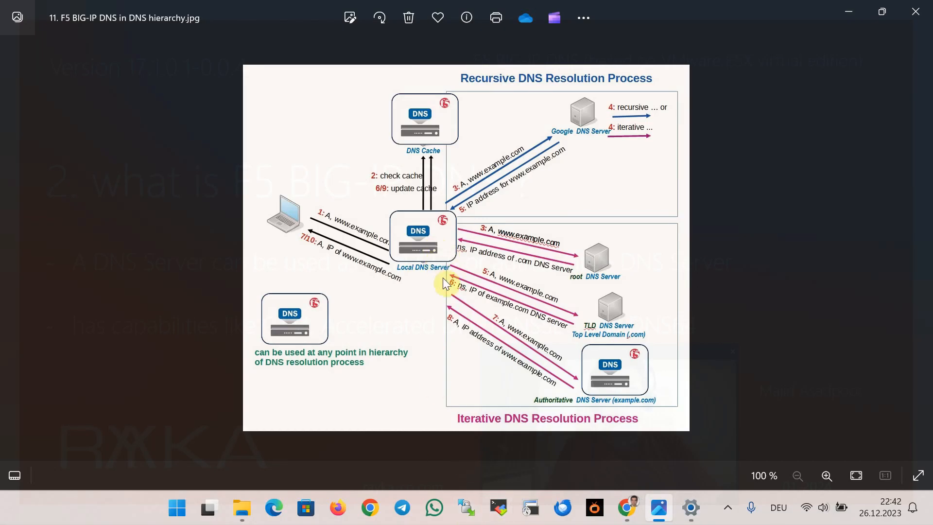
pyautogui.moveTo(583, 316)
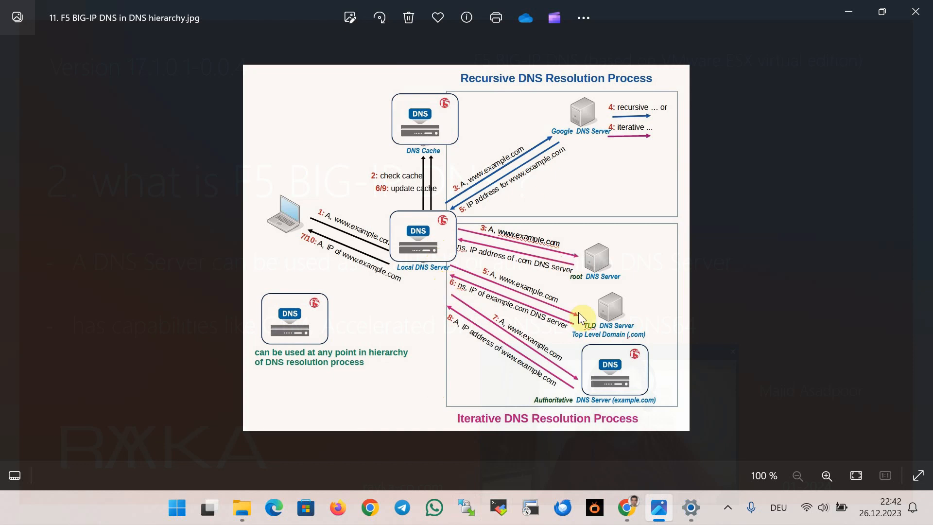
pyautogui.moveTo(602, 360)
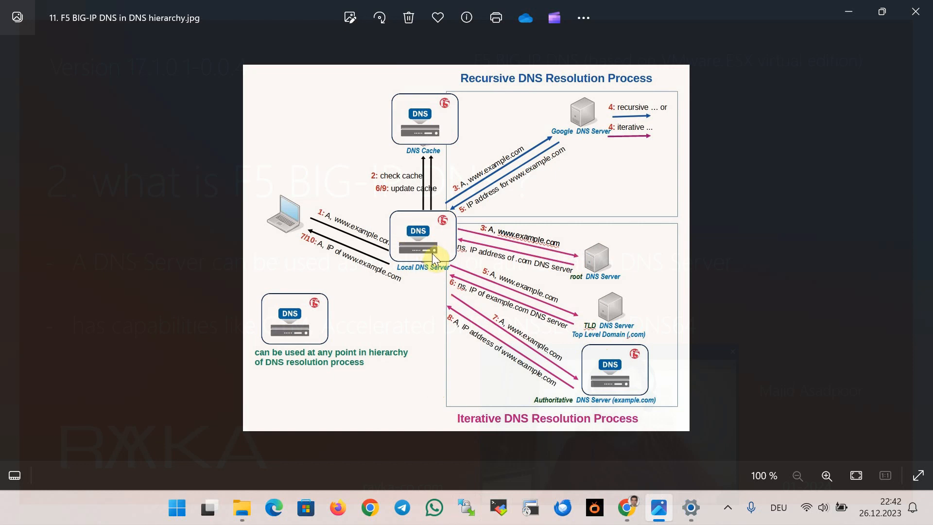
pyautogui.moveTo(631, 380)
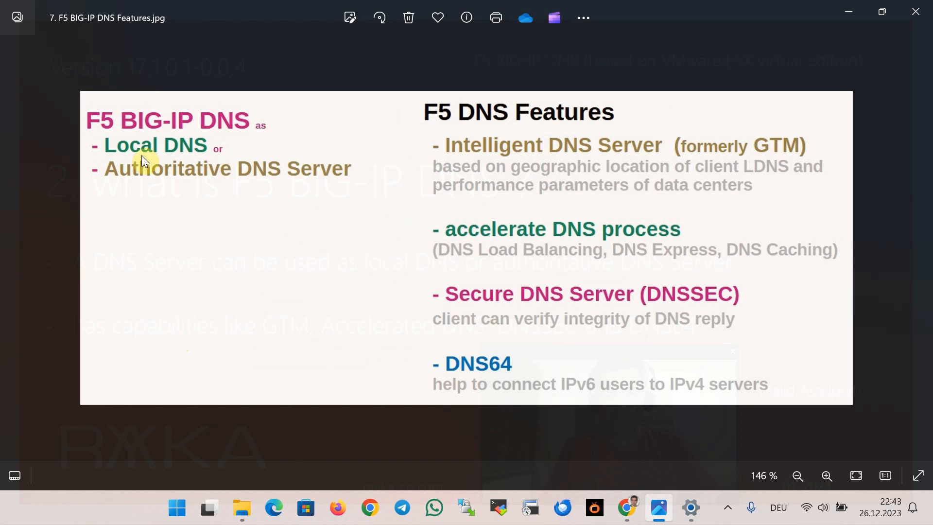
pyautogui.moveTo(156, 129)
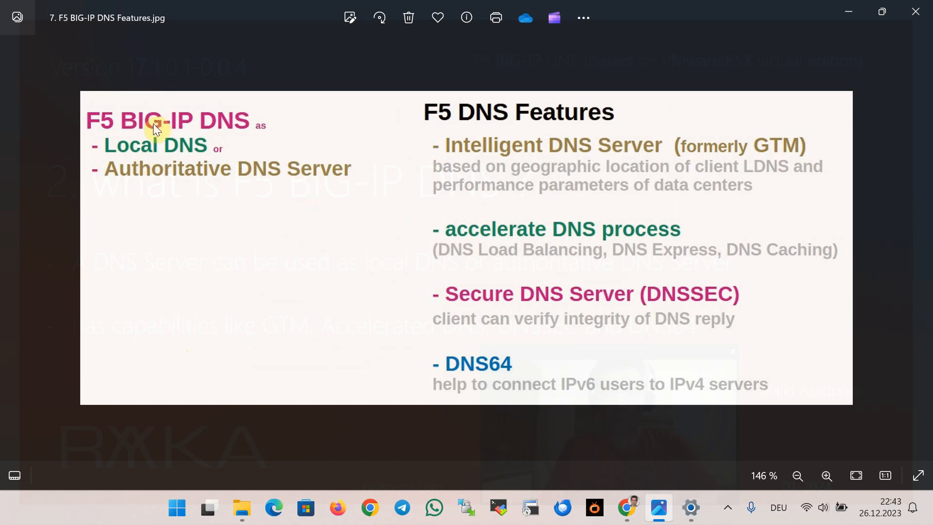
pyautogui.moveTo(170, 129)
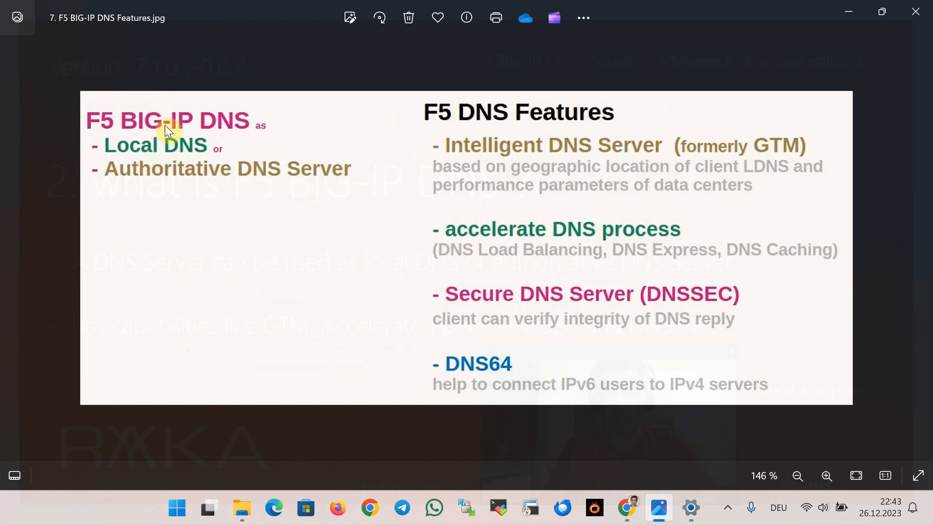
pyautogui.moveTo(174, 133)
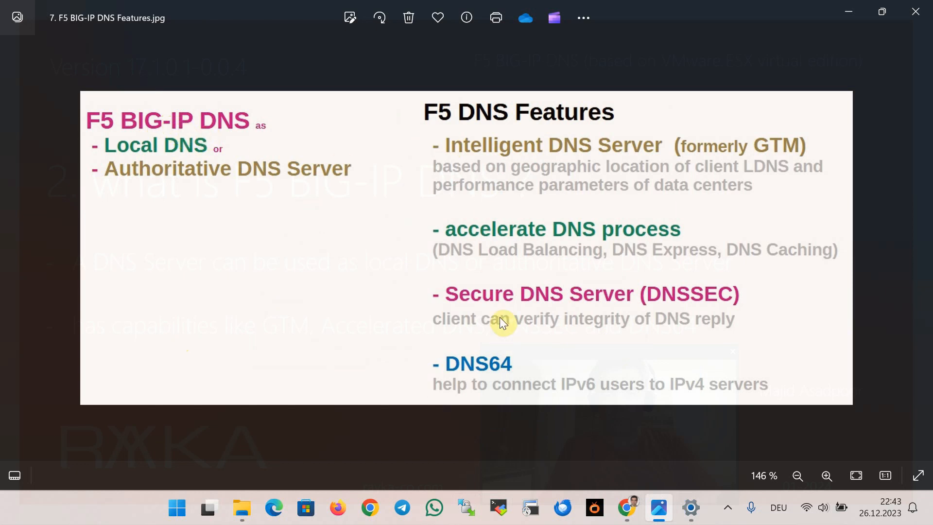
pyautogui.moveTo(578, 178)
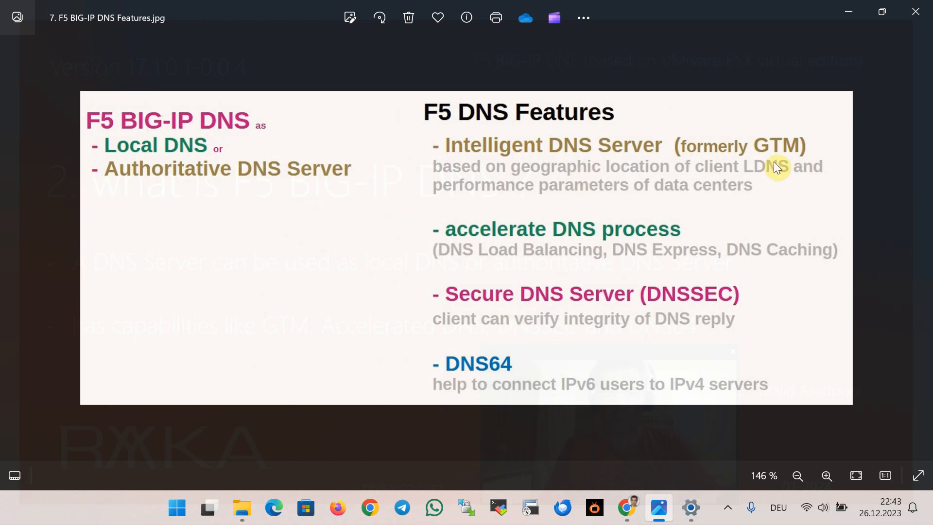
pyautogui.moveTo(548, 242)
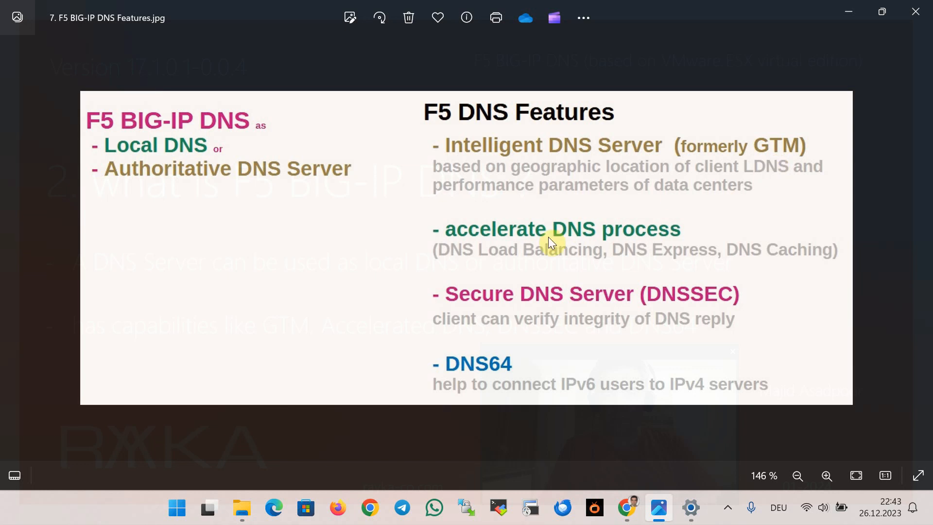
pyautogui.moveTo(526, 297)
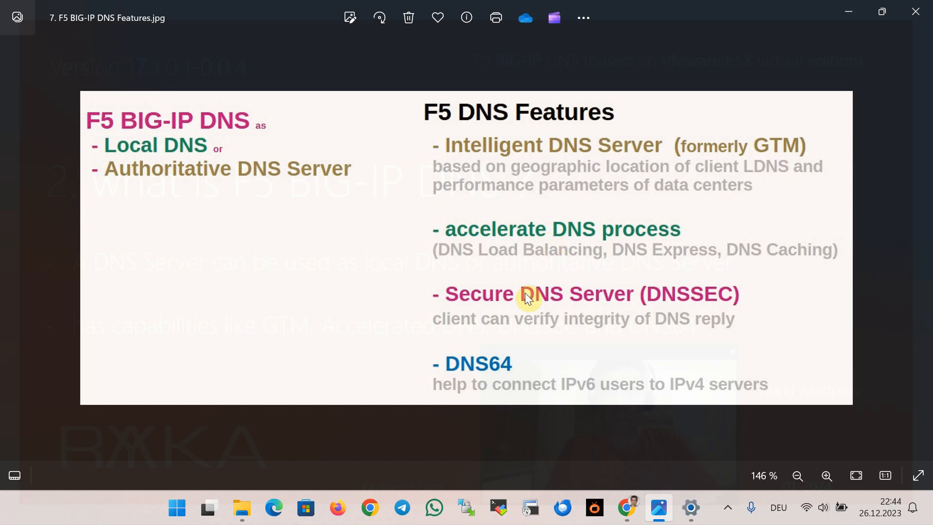
pyautogui.moveTo(503, 374)
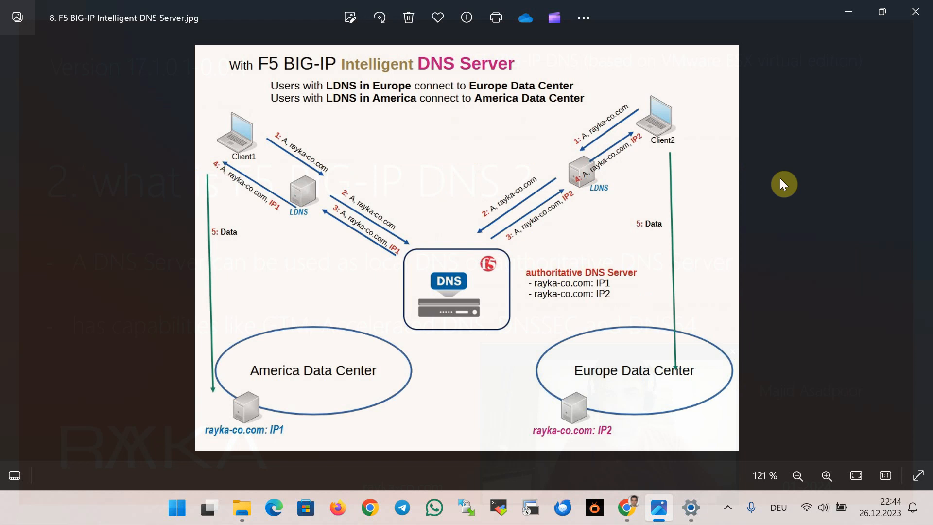
pyautogui.moveTo(665, 392)
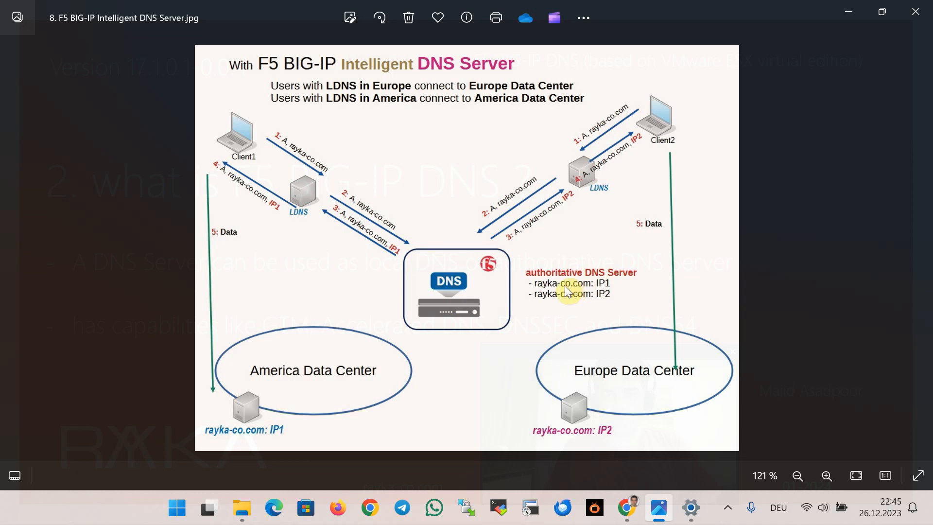
pyautogui.moveTo(316, 403)
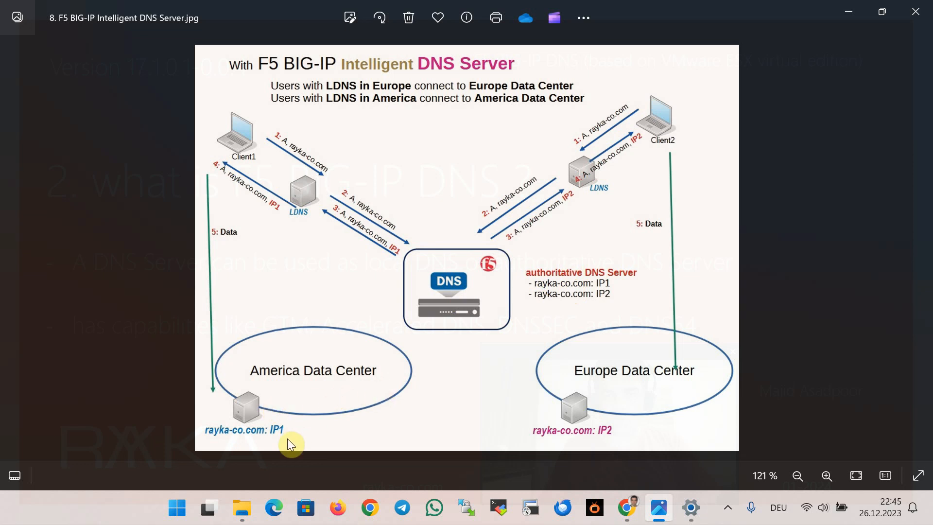
pyautogui.moveTo(692, 407)
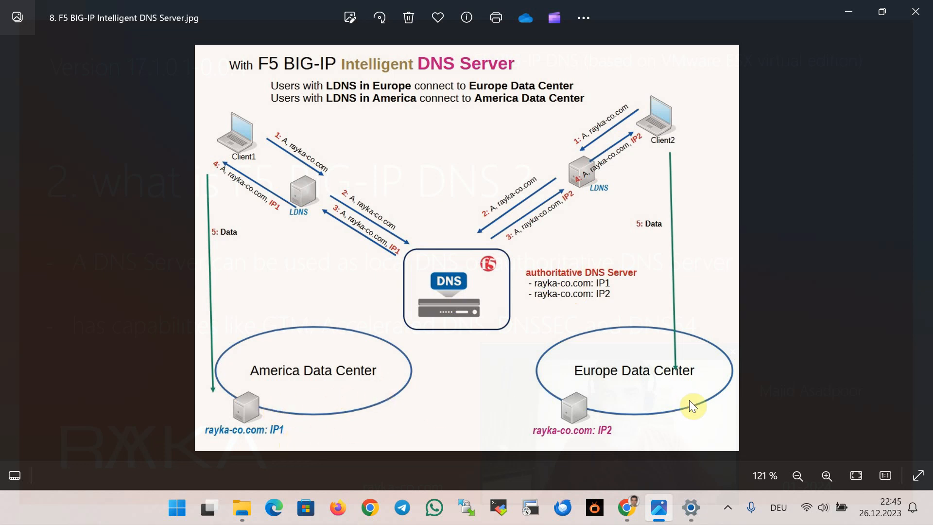
pyautogui.moveTo(668, 410)
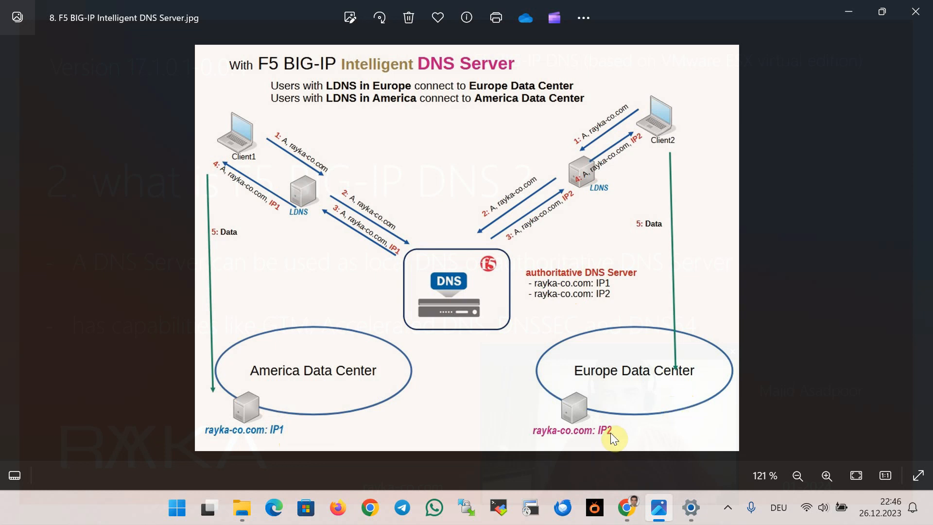
pyautogui.moveTo(613, 297)
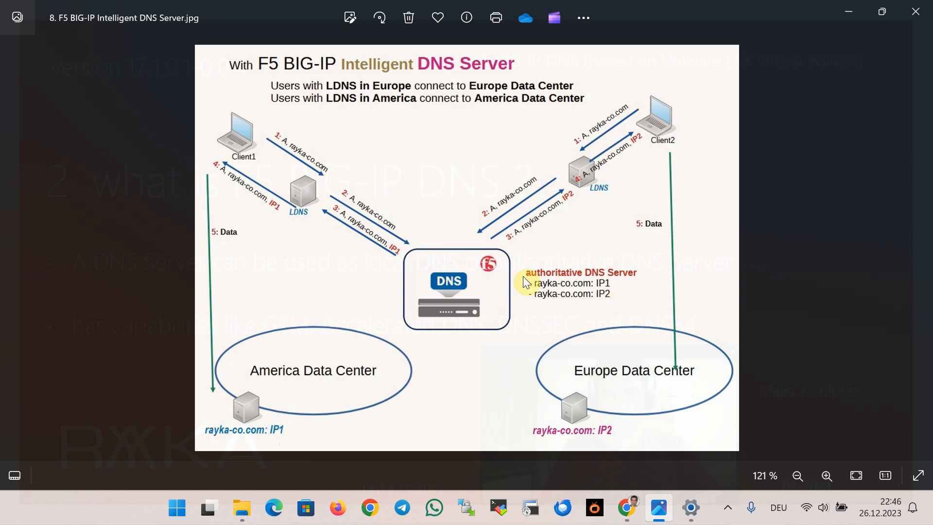
pyautogui.moveTo(229, 143)
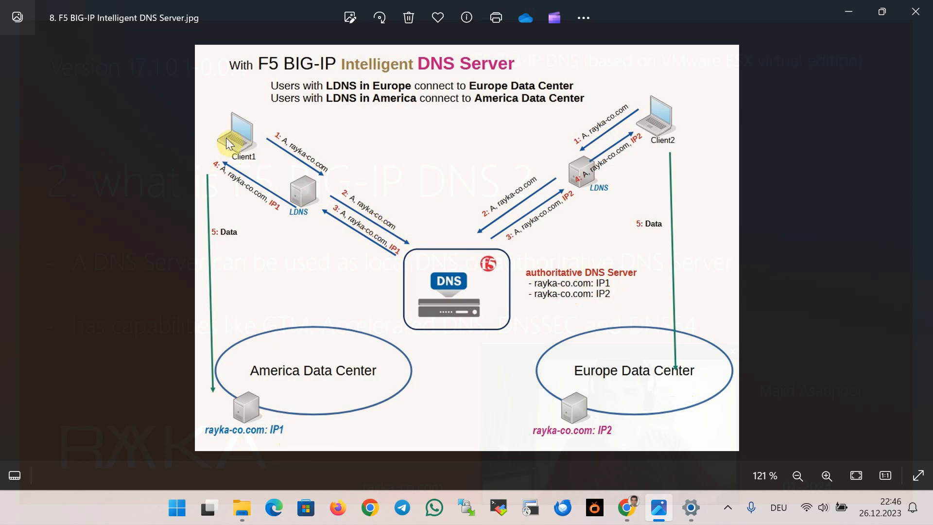
pyautogui.moveTo(280, 172)
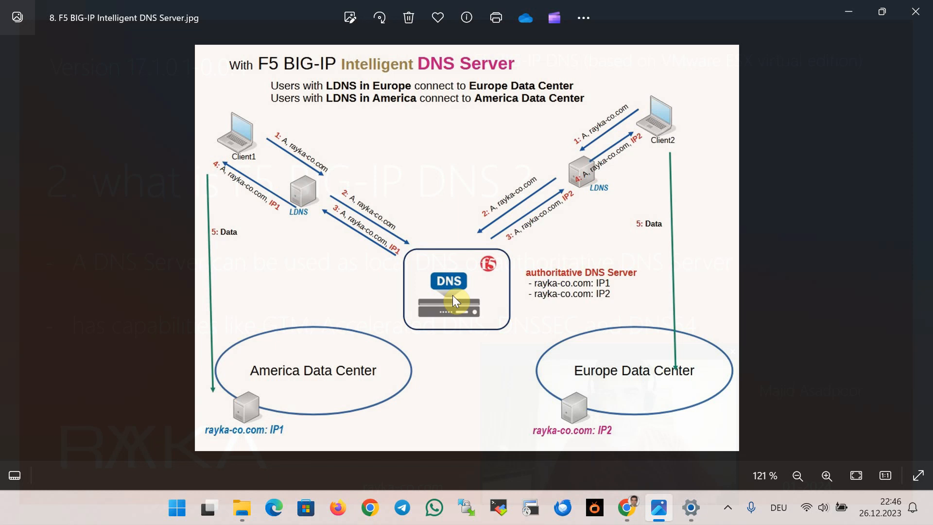
pyautogui.moveTo(318, 215)
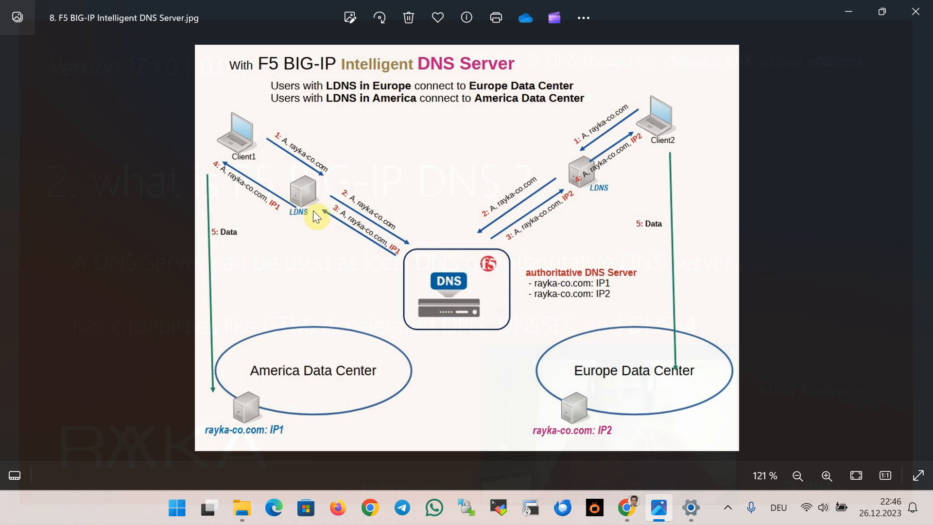
pyautogui.moveTo(323, 220)
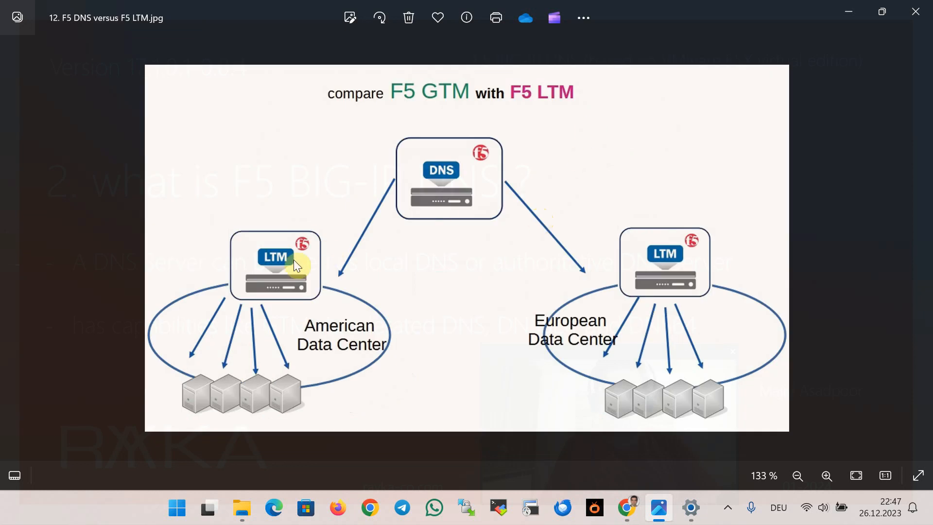
pyautogui.moveTo(464, 185)
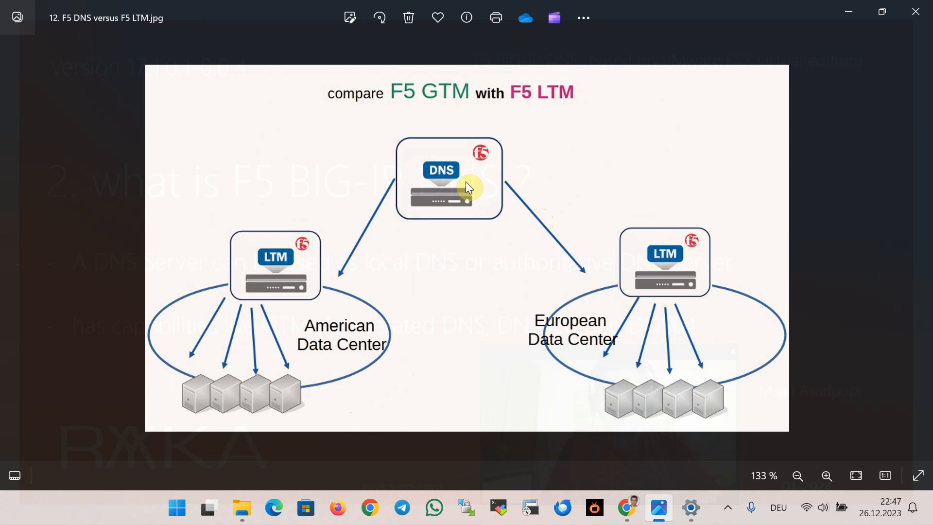
pyautogui.moveTo(413, 215)
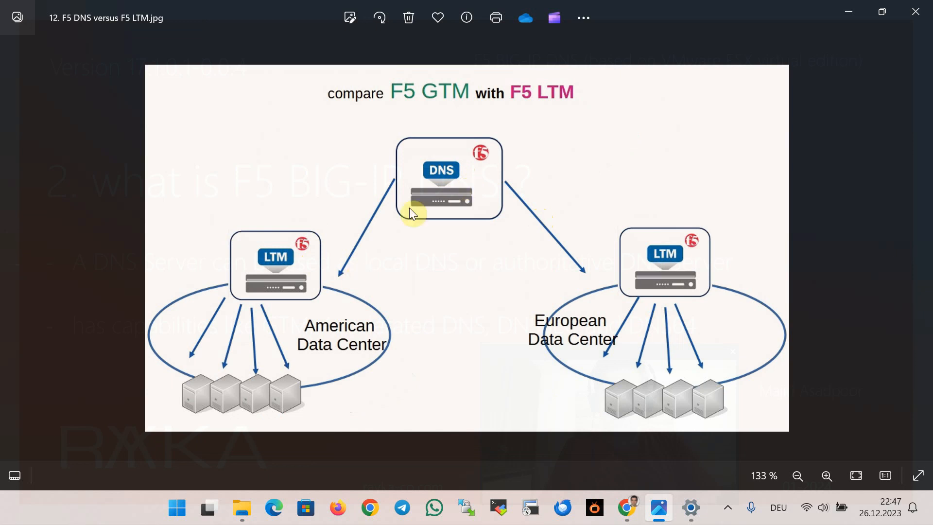
pyautogui.moveTo(424, 299)
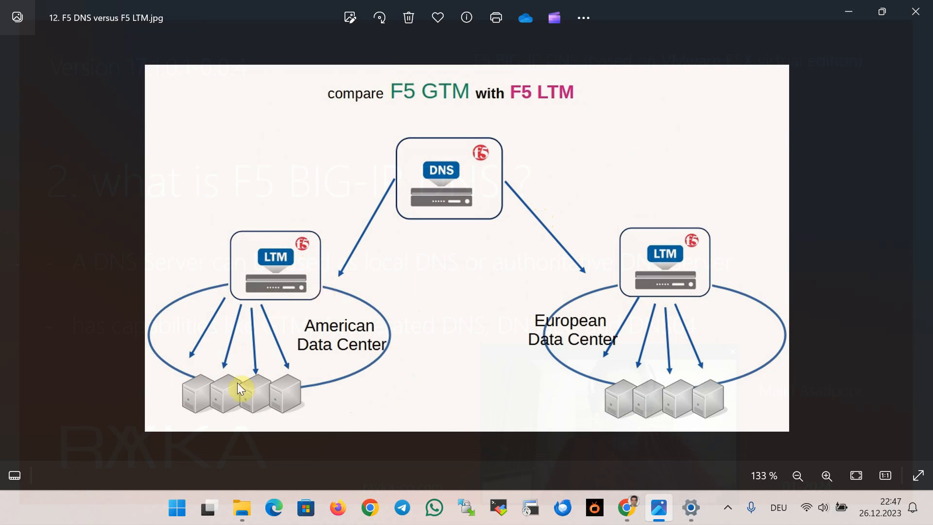
pyautogui.moveTo(280, 366)
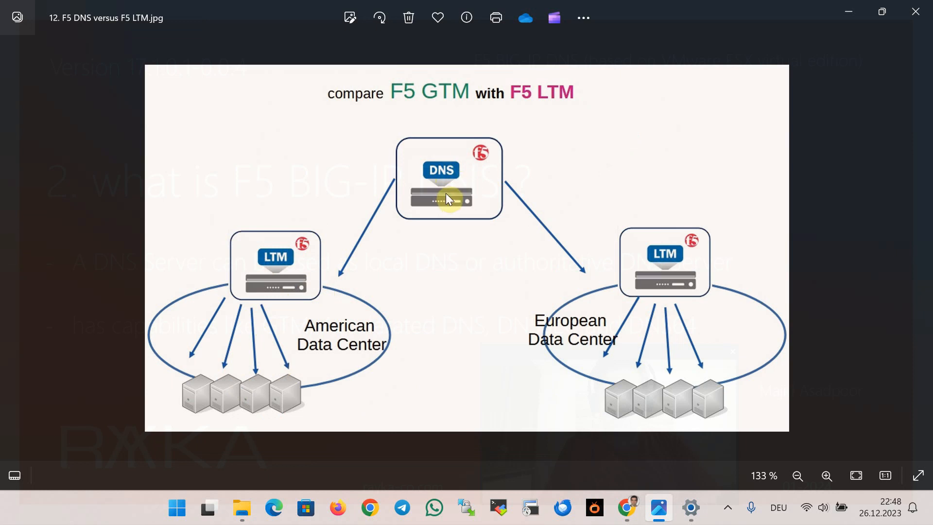
pyautogui.moveTo(286, 284)
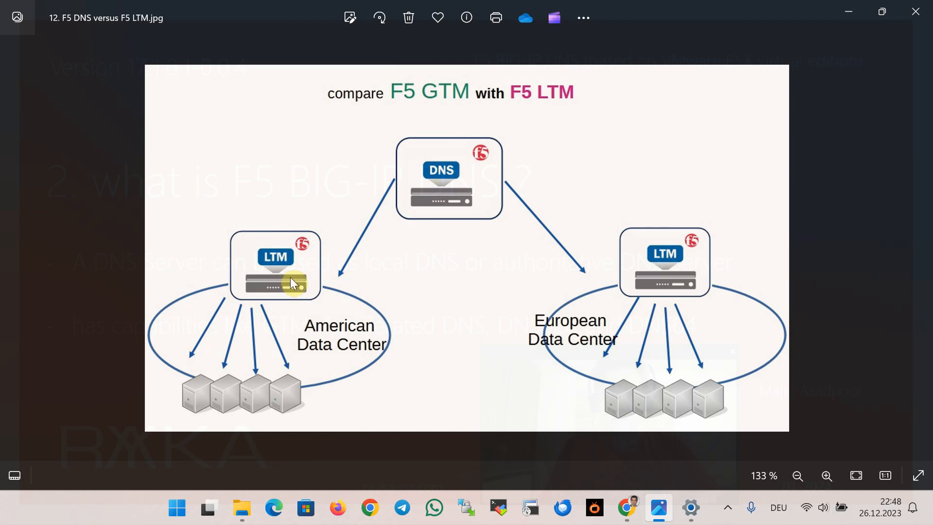
pyautogui.moveTo(468, 198)
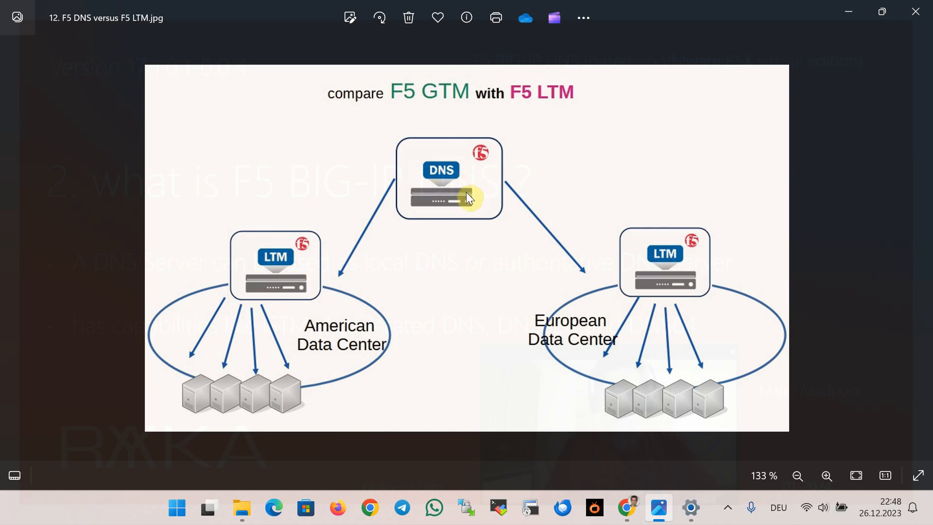
pyautogui.click(881, 188)
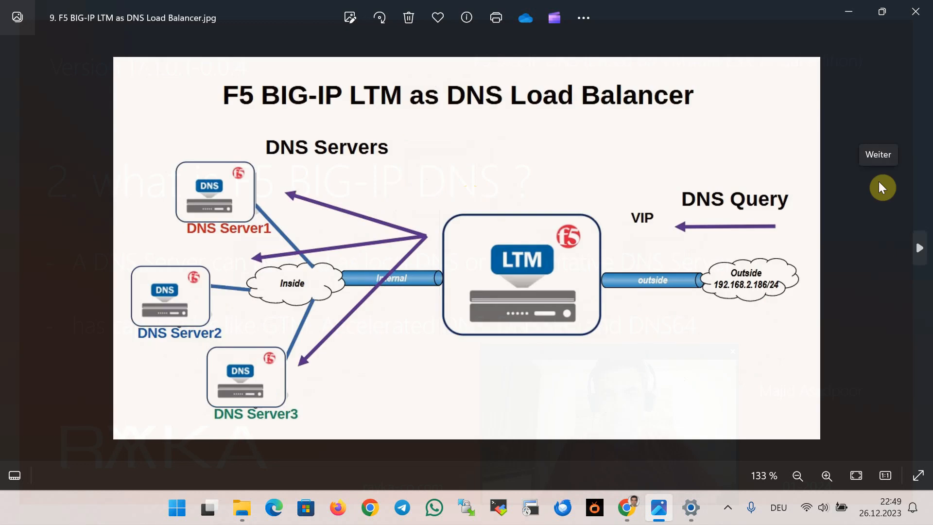
pyautogui.moveTo(889, 190)
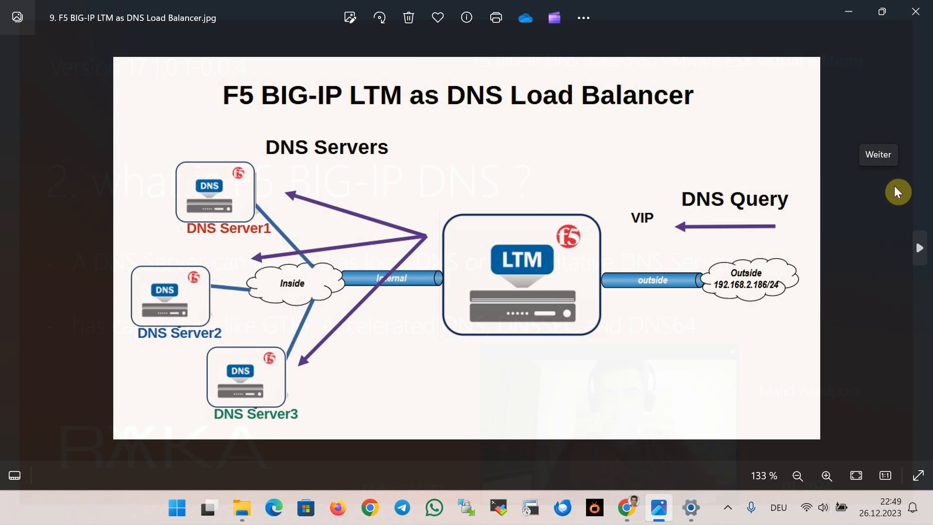
pyautogui.moveTo(685, 225)
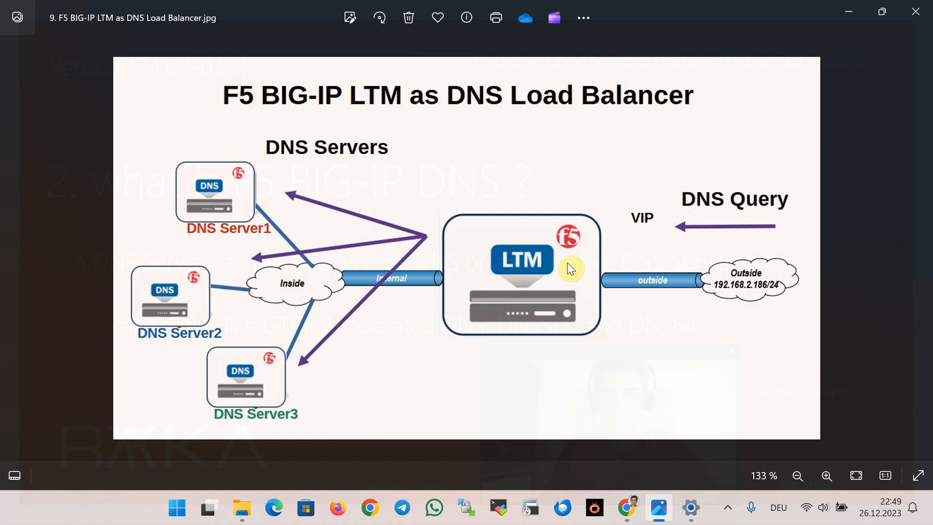
pyautogui.moveTo(425, 223)
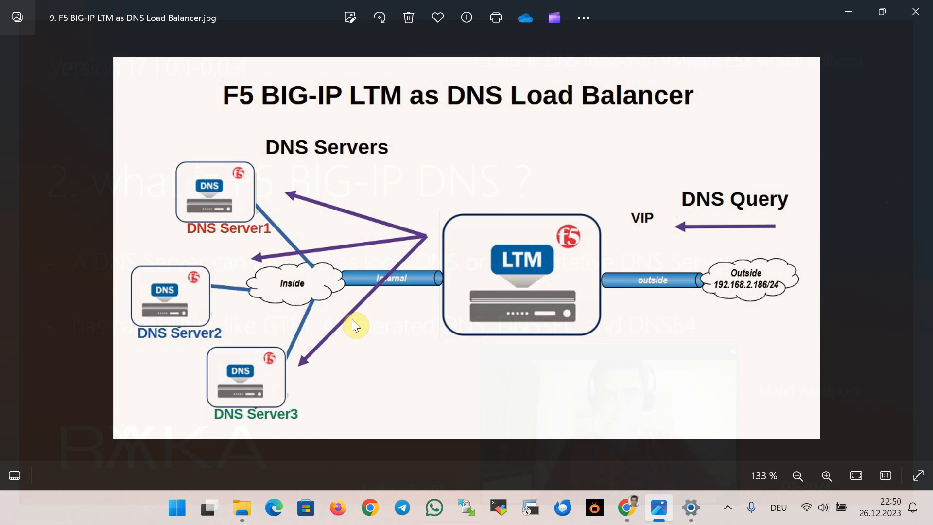
pyautogui.moveTo(354, 312)
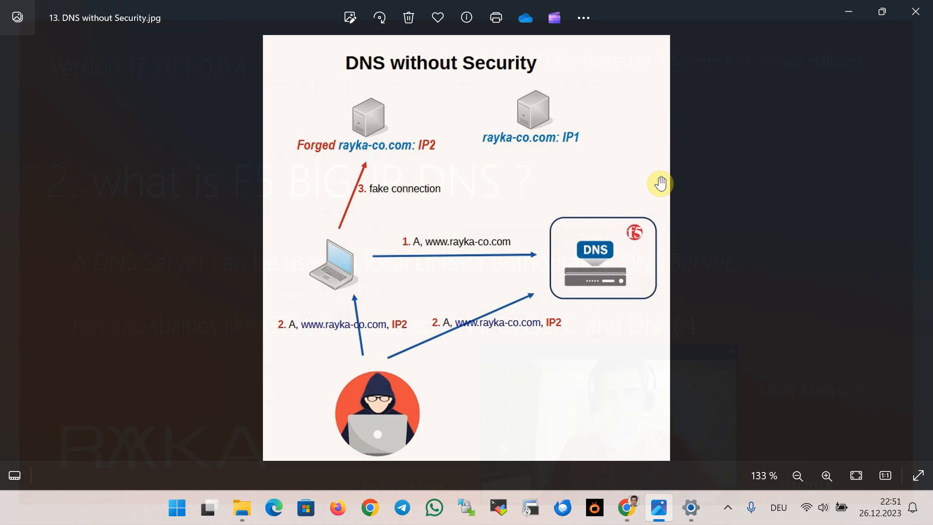
pyautogui.moveTo(342, 264)
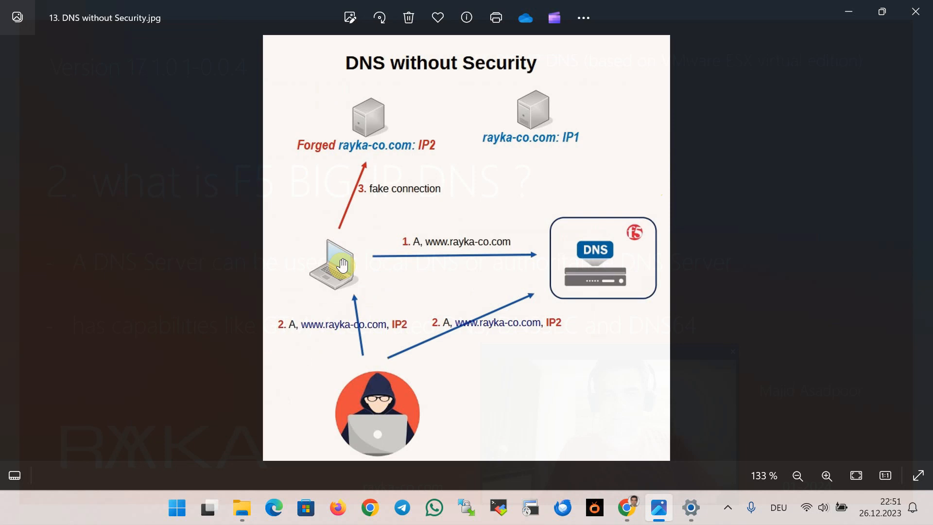
pyautogui.moveTo(385, 421)
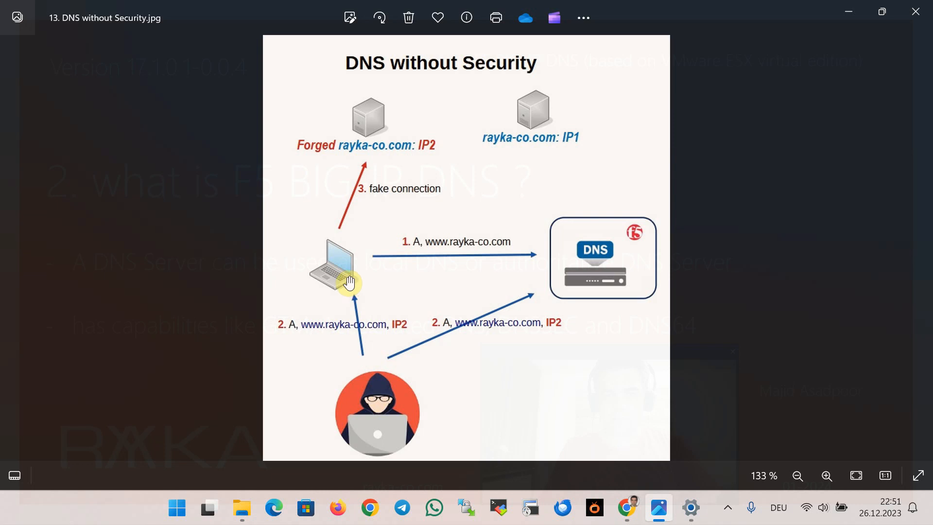
pyautogui.moveTo(386, 398)
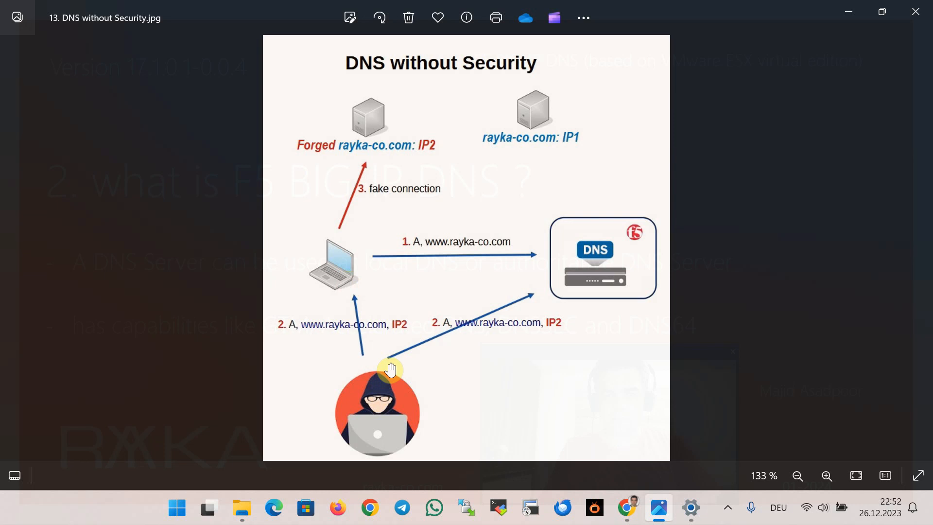
pyautogui.moveTo(432, 389)
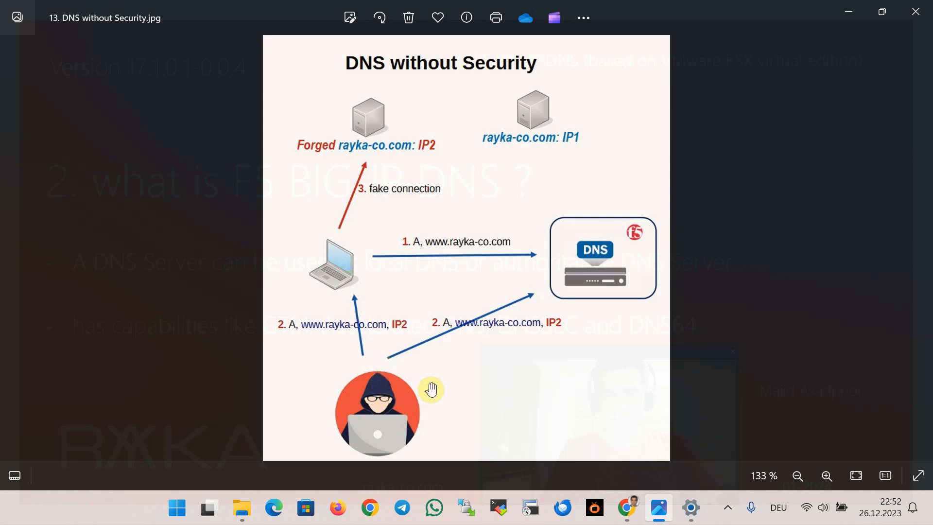
pyautogui.moveTo(370, 424)
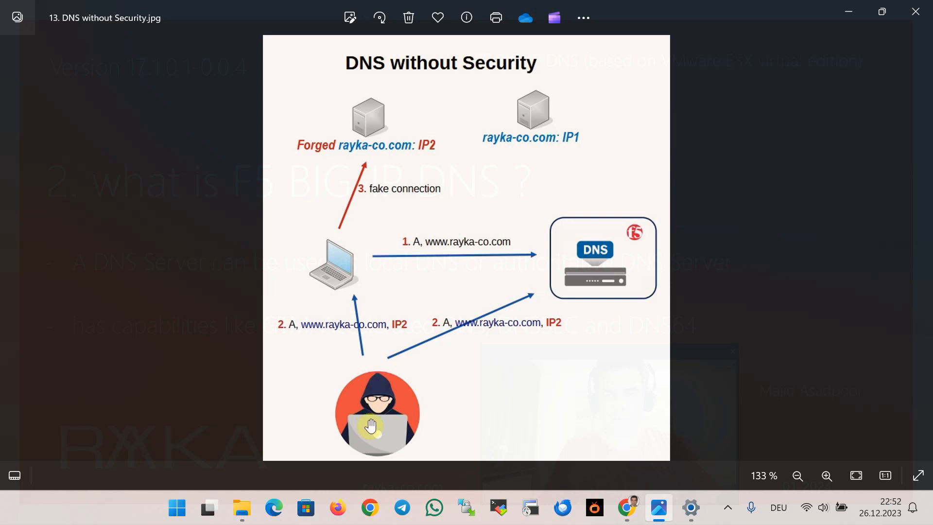
pyautogui.moveTo(363, 365)
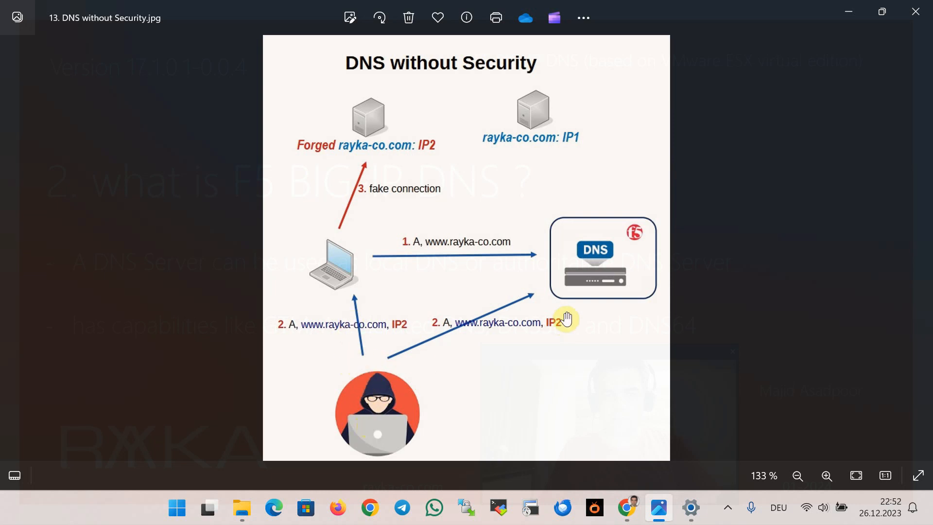
pyautogui.moveTo(378, 283)
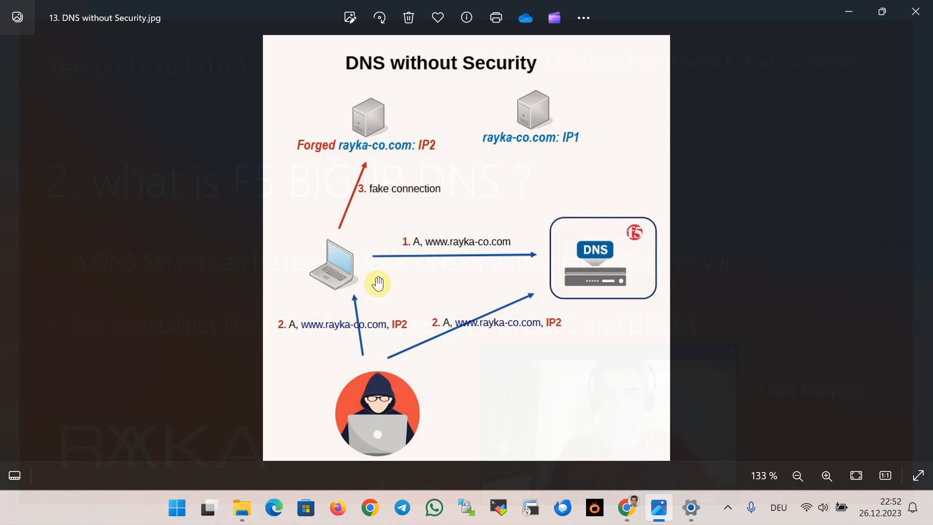
pyautogui.moveTo(382, 159)
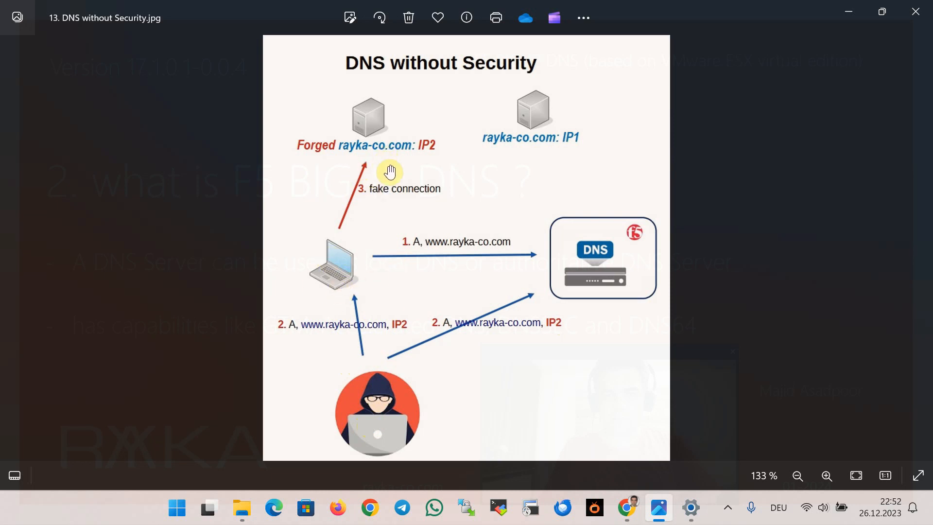
pyautogui.moveTo(394, 178)
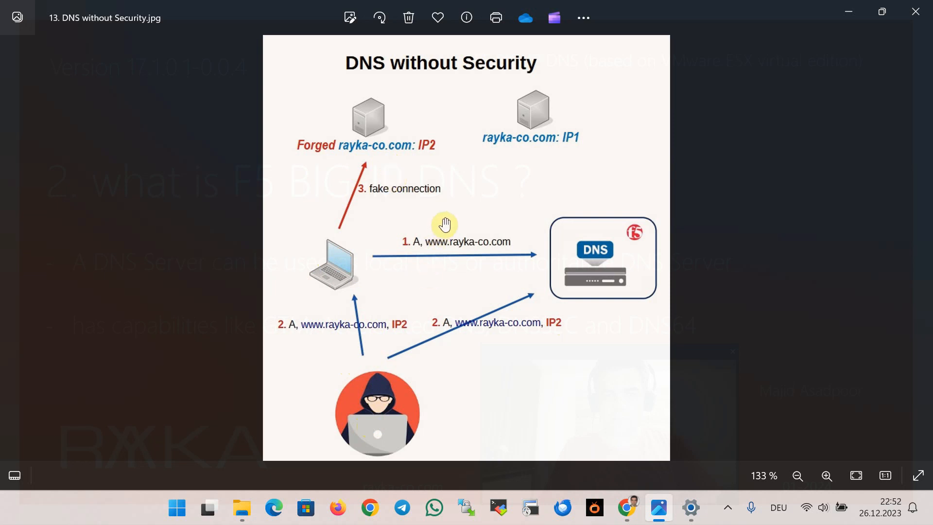
pyautogui.moveTo(458, 244)
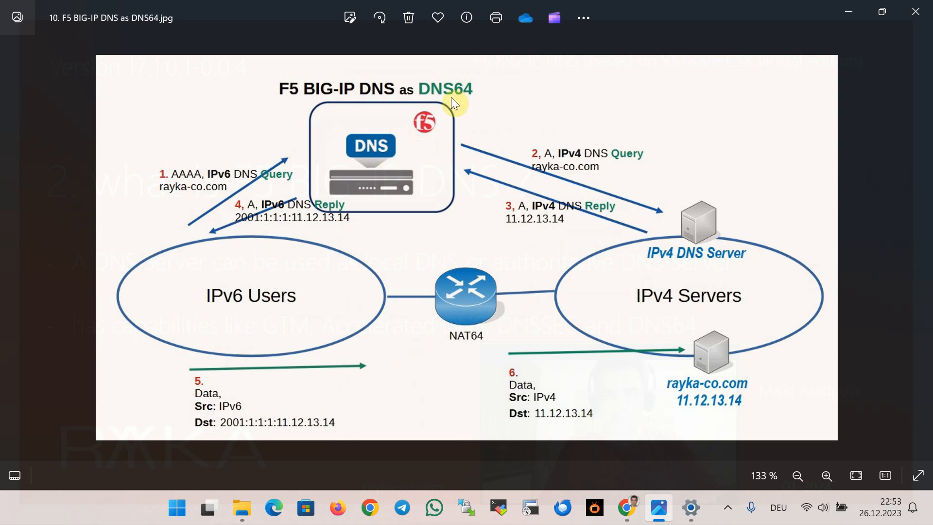
pyautogui.moveTo(450, 107)
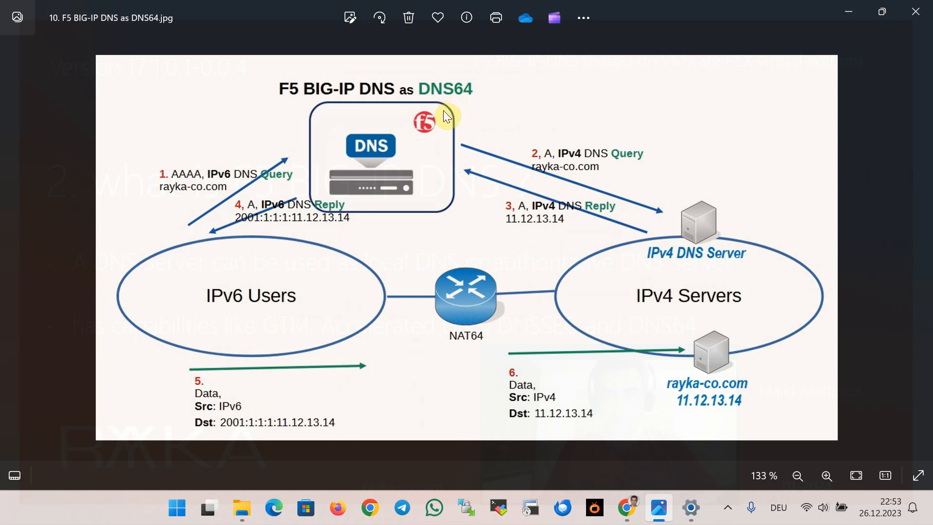
pyautogui.moveTo(213, 254)
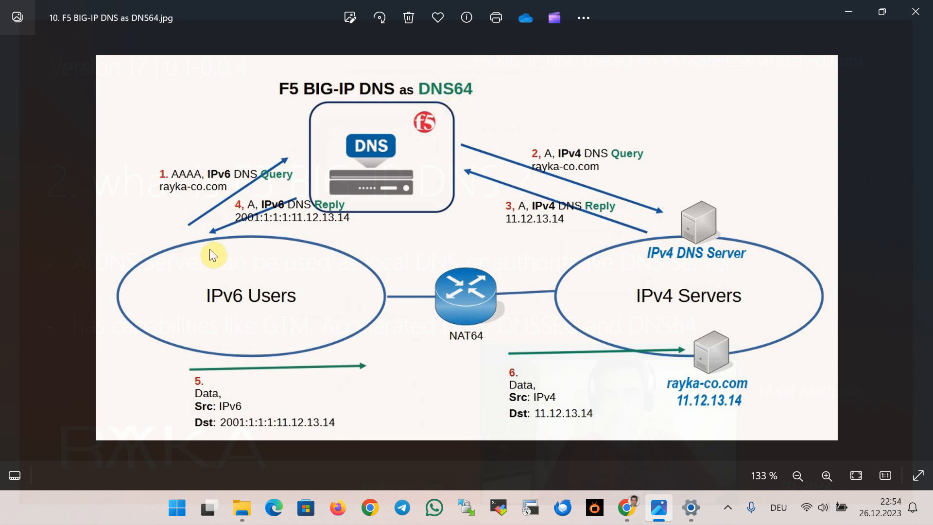
pyautogui.moveTo(679, 304)
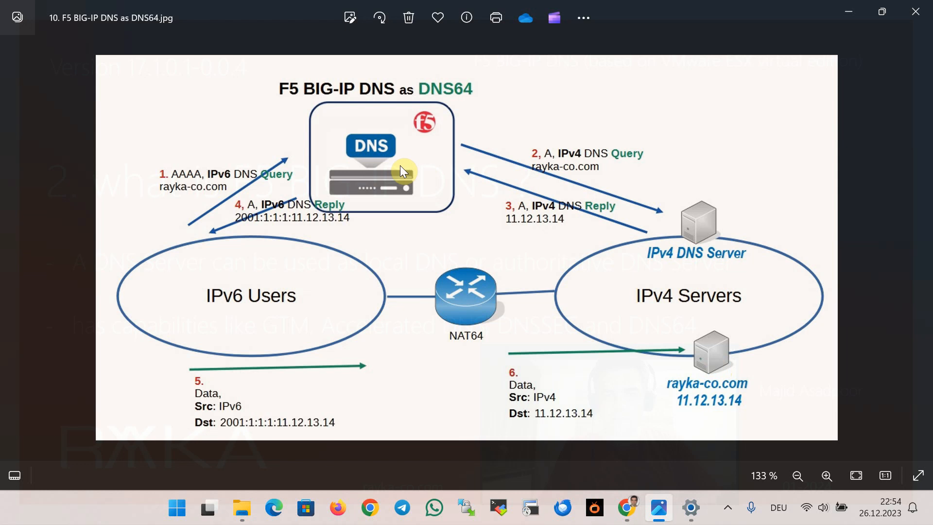
pyautogui.moveTo(392, 172)
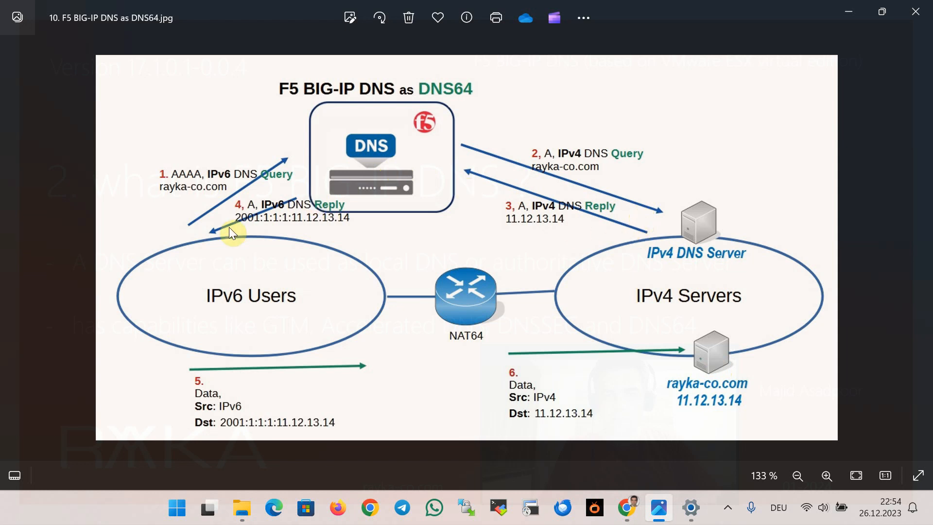
pyautogui.moveTo(368, 376)
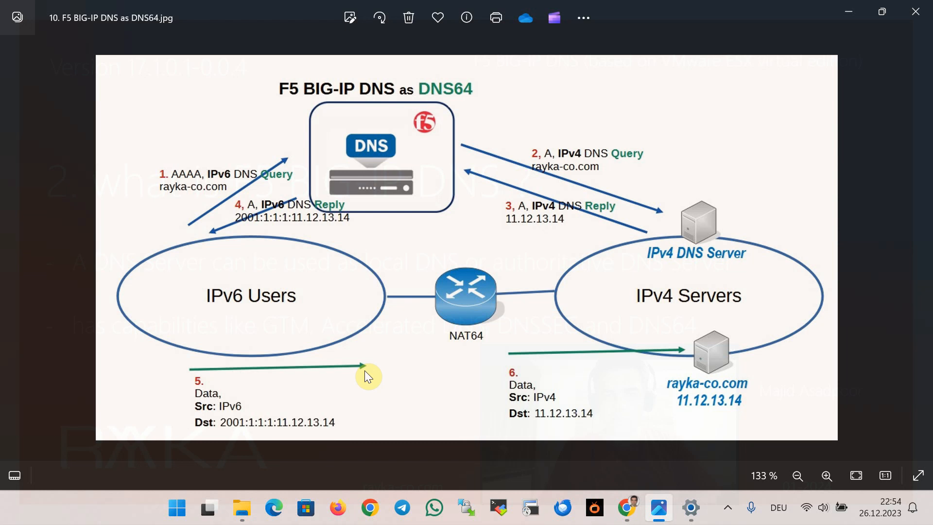
pyautogui.moveTo(466, 109)
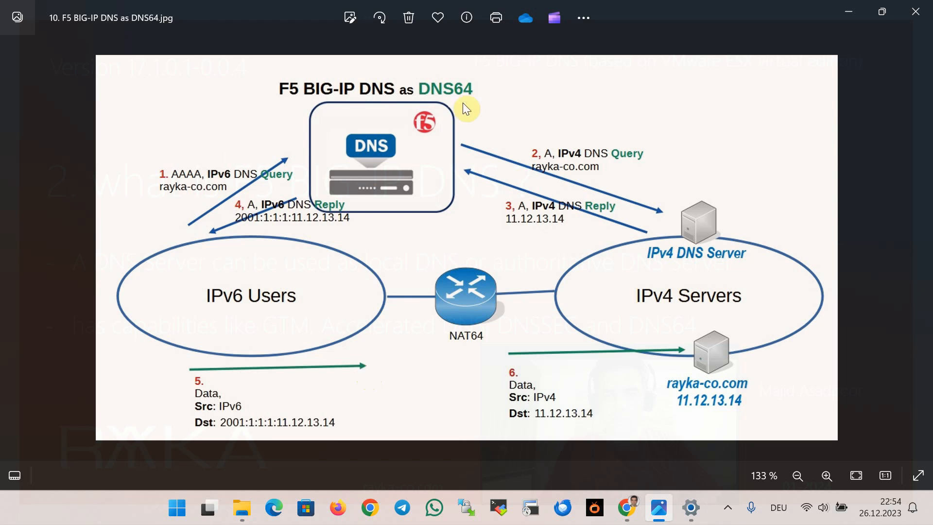
pyautogui.moveTo(519, 191)
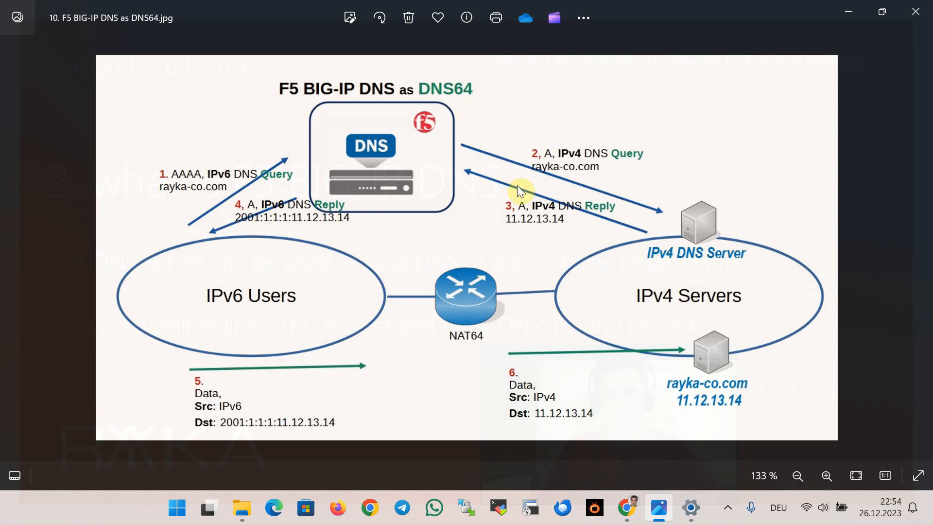
pyautogui.moveTo(480, 349)
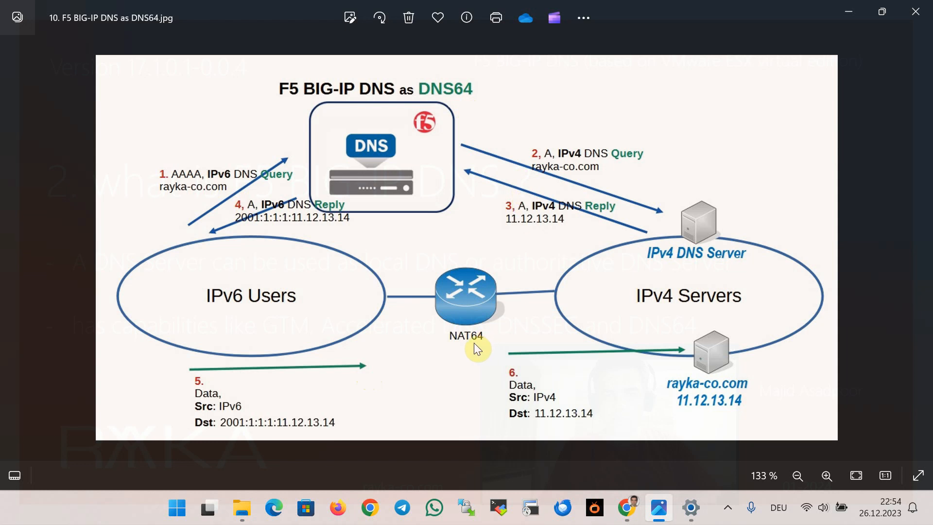
pyautogui.moveTo(394, 383)
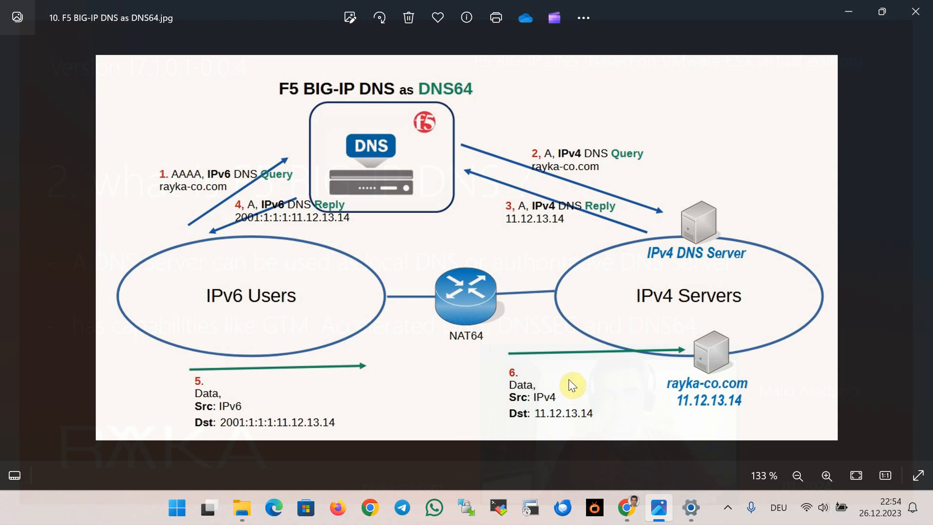
pyautogui.moveTo(220, 330)
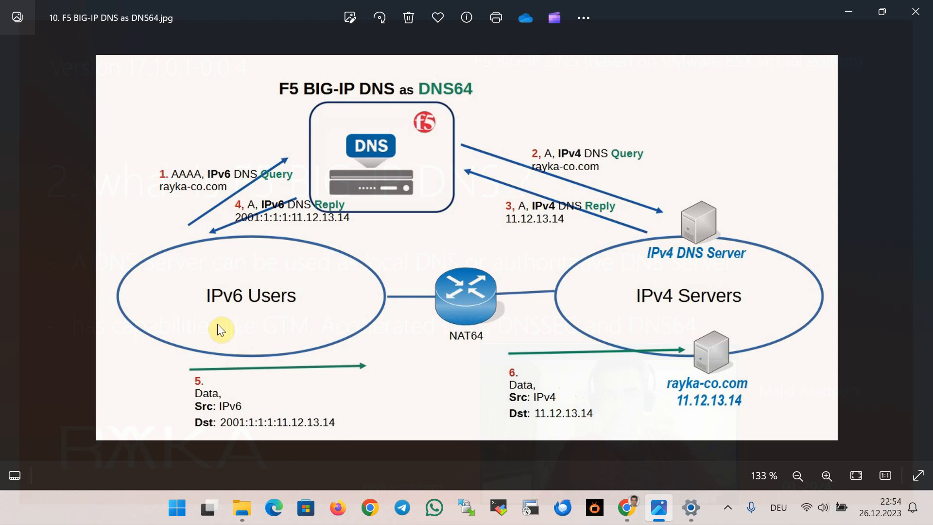
pyautogui.moveTo(724, 316)
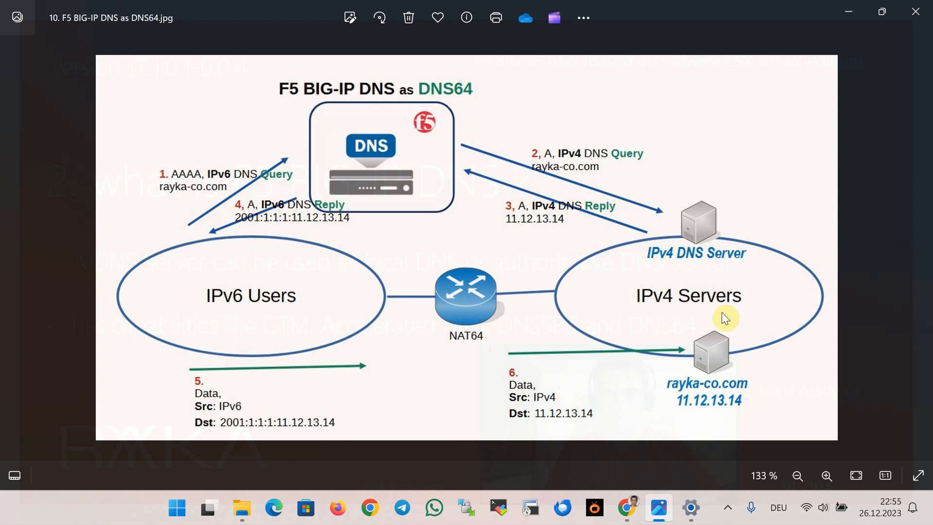